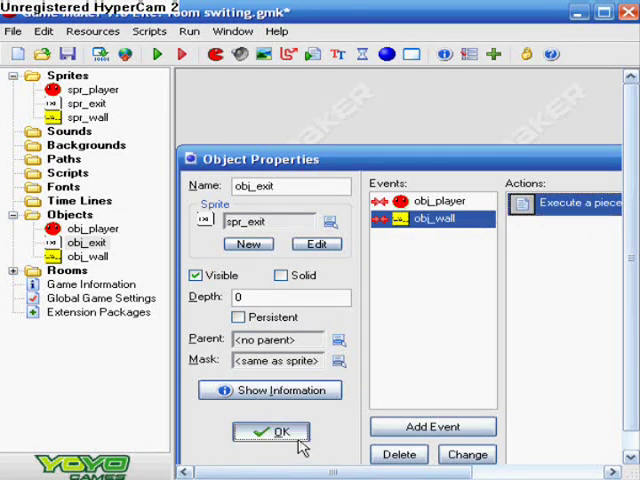
Confirm the obj_exit properties with OK, leaving only the resource tree visible.
click(272, 431)
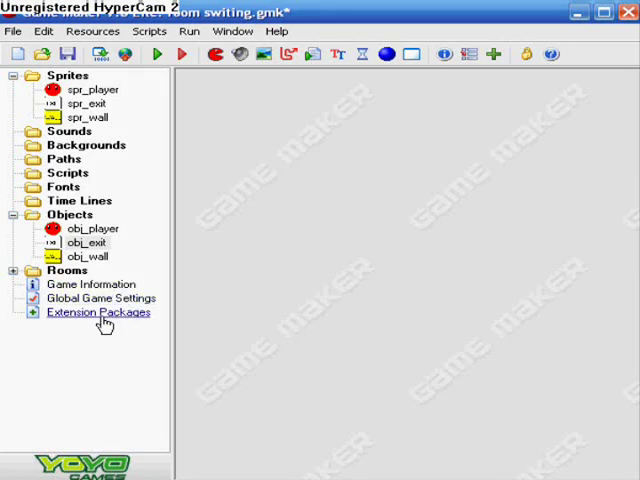
mouse_move(95, 318)
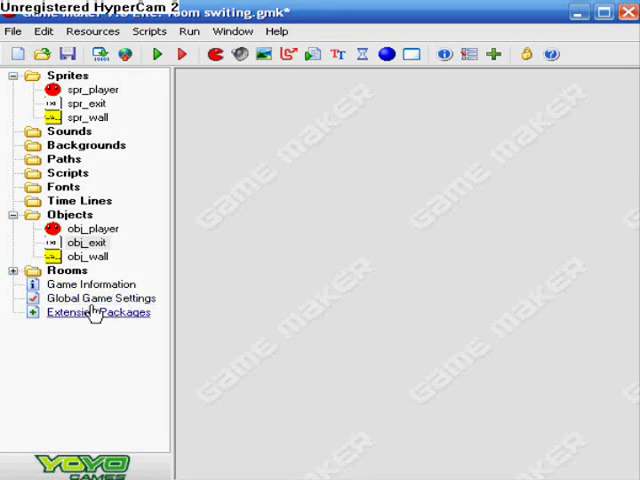
mouse_move(83, 28)
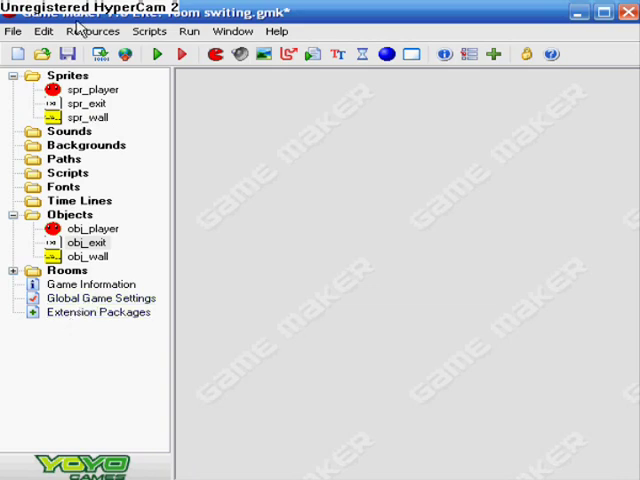
mouse_move(92, 284)
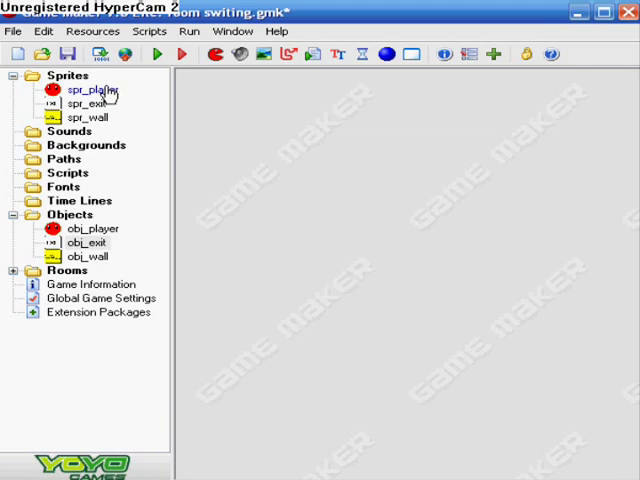
double_click(86, 89)
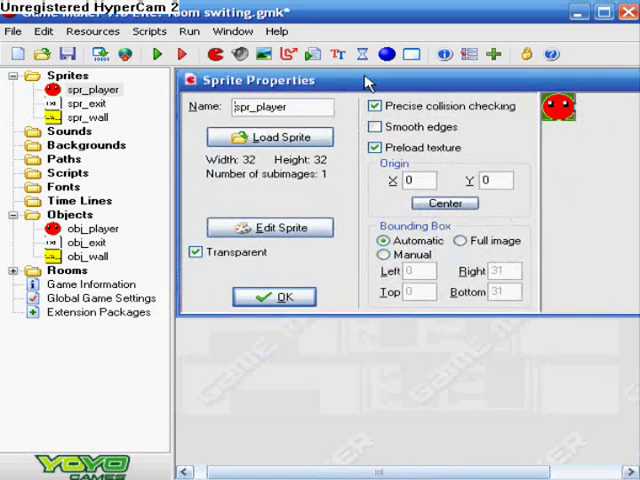
click(270, 227)
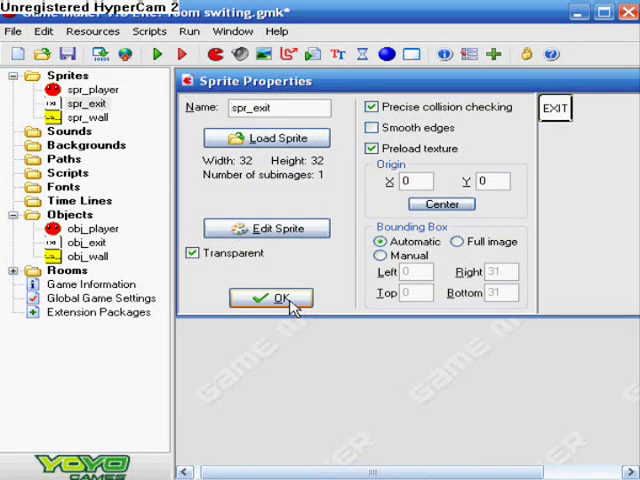
click(271, 299)
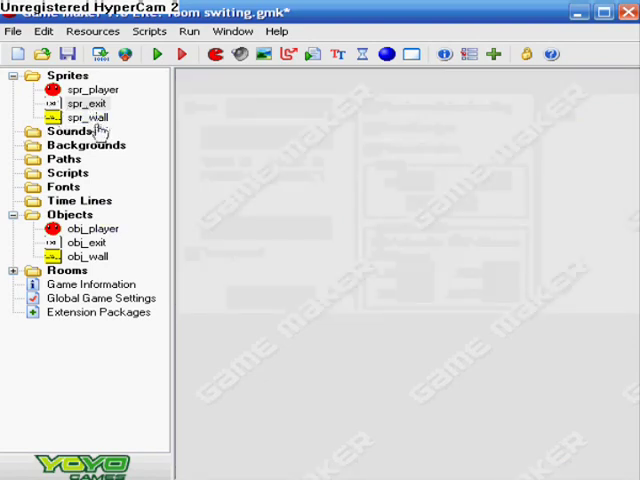
double_click(88, 117)
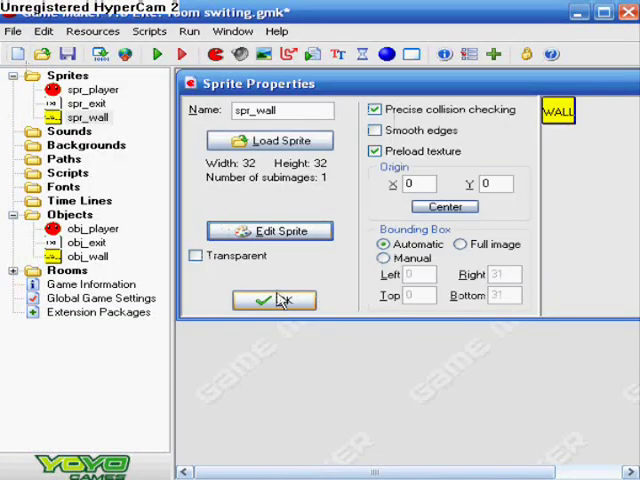
click(269, 230)
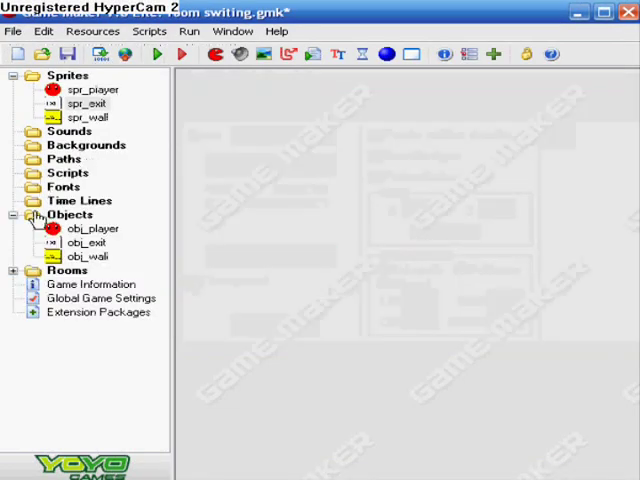
double_click(92, 228)
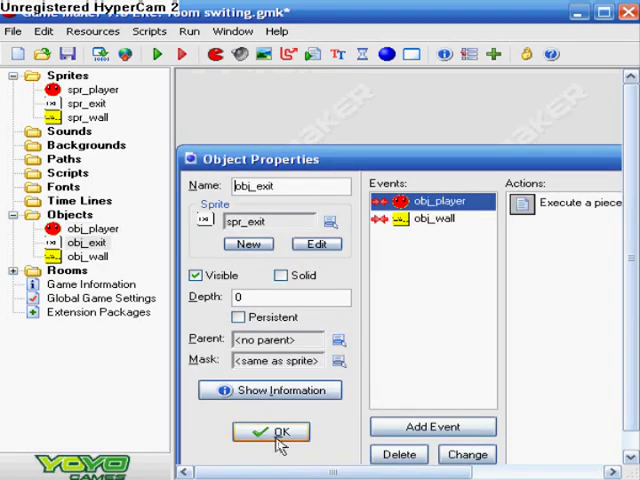
click(271, 432)
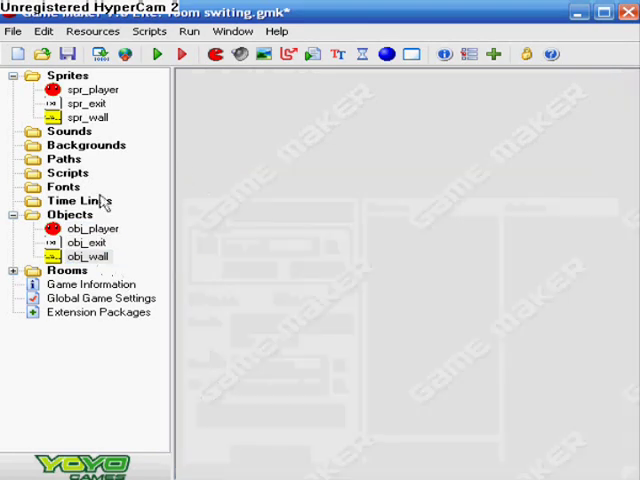
double_click(93, 228)
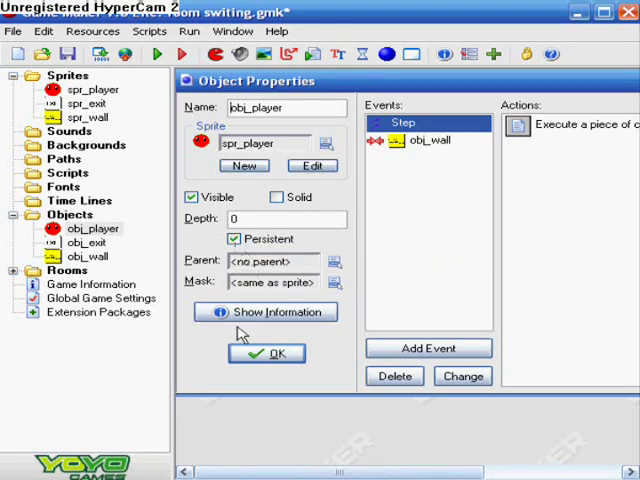
click(266, 353)
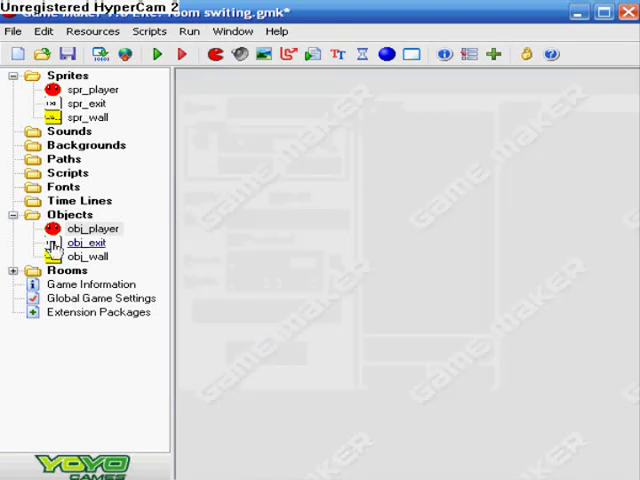
click(12, 31)
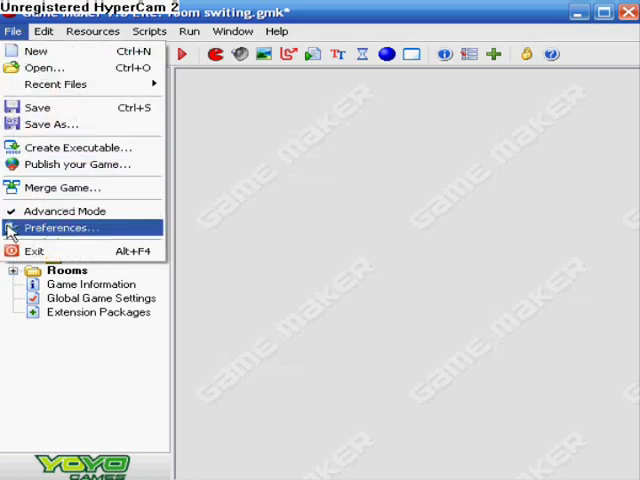
mouse_move(62, 211)
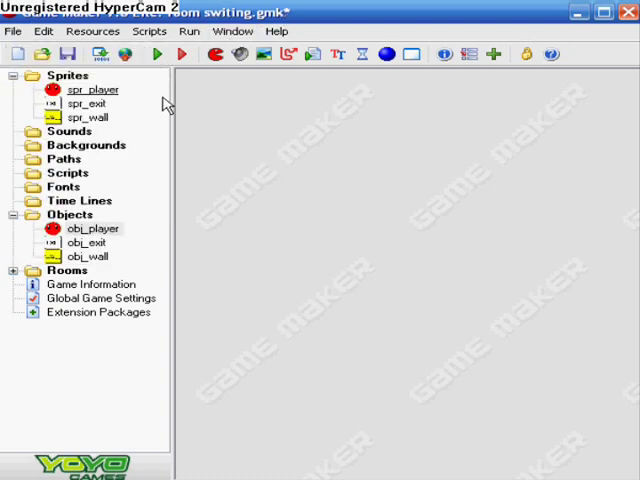
mouse_move(120, 25)
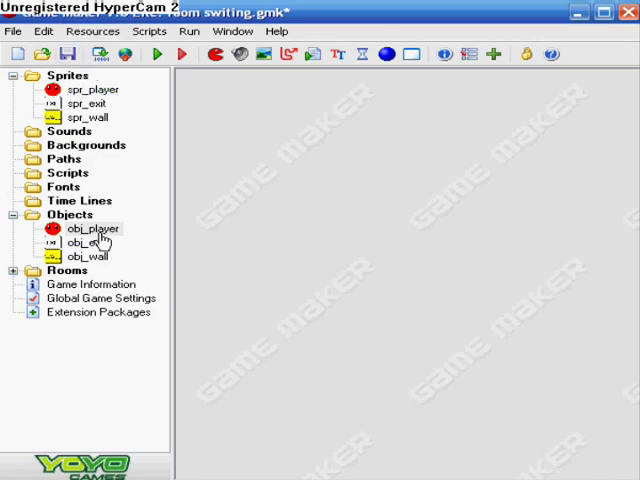
double_click(85, 229)
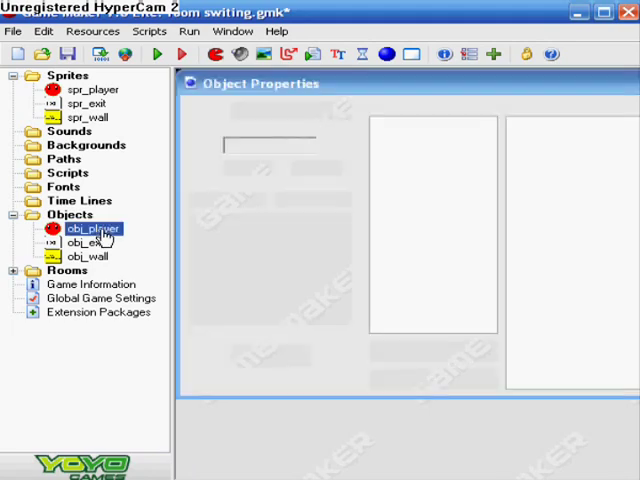
double_click(88, 228)
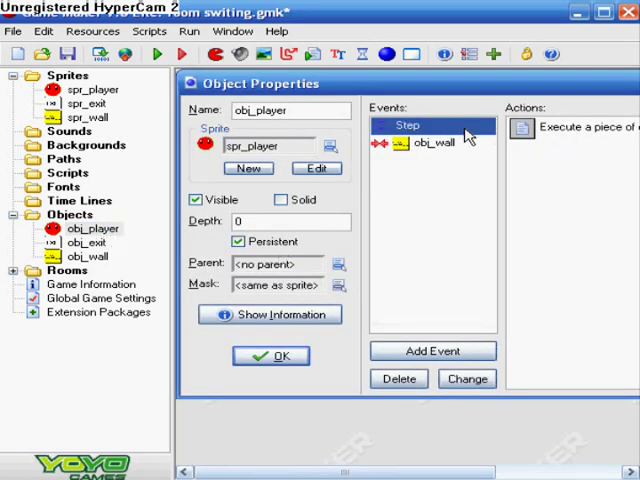
double_click(580, 127)
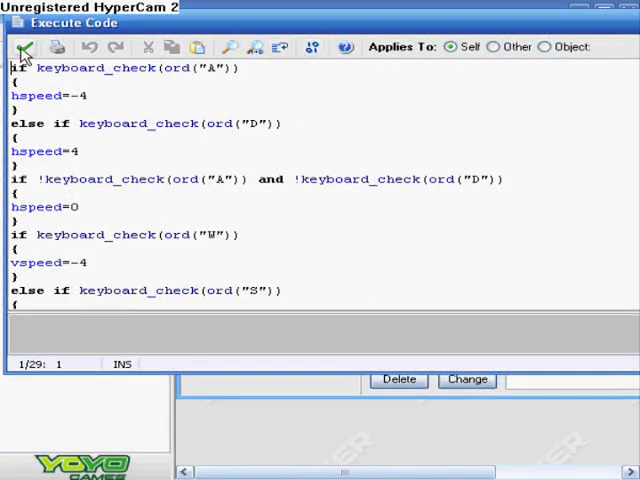
mouse_move(25, 47)
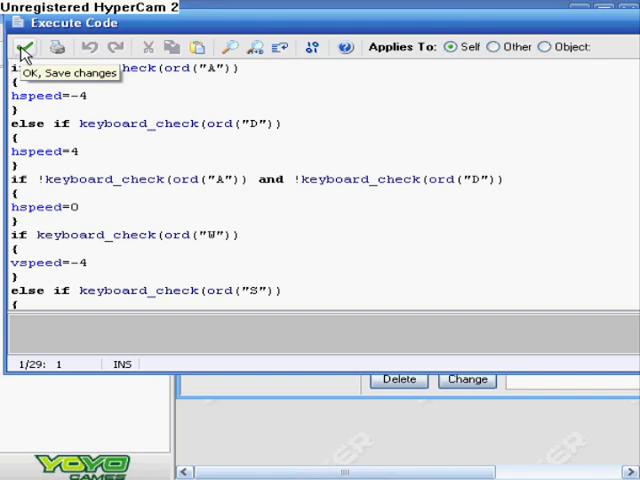
click(26, 47)
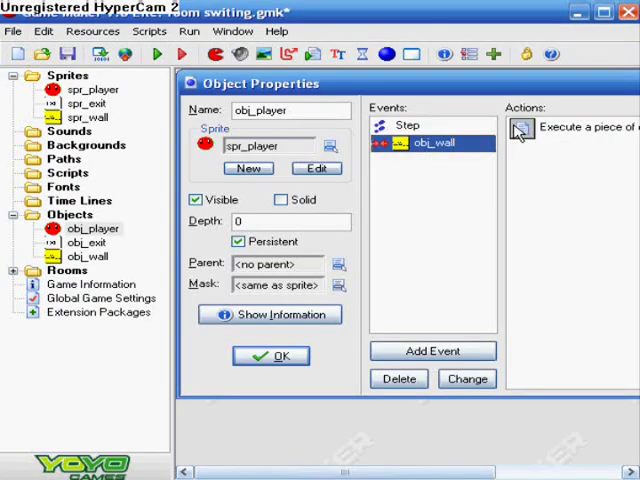
double_click(570, 127)
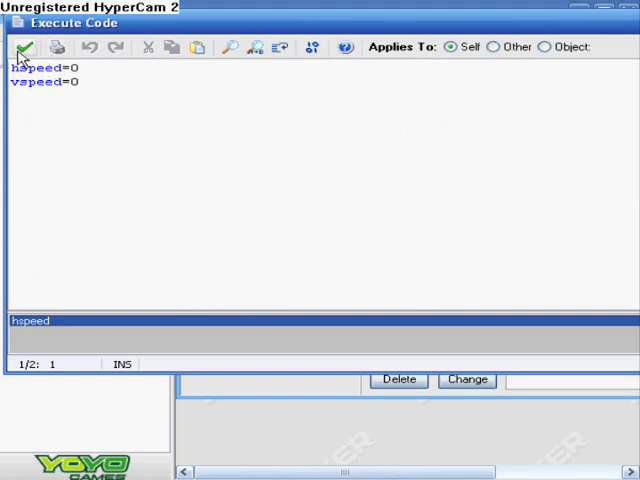
click(26, 47)
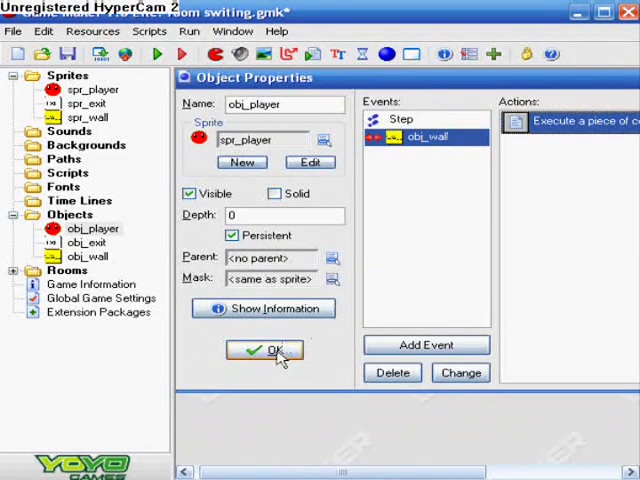
mouse_move(293, 234)
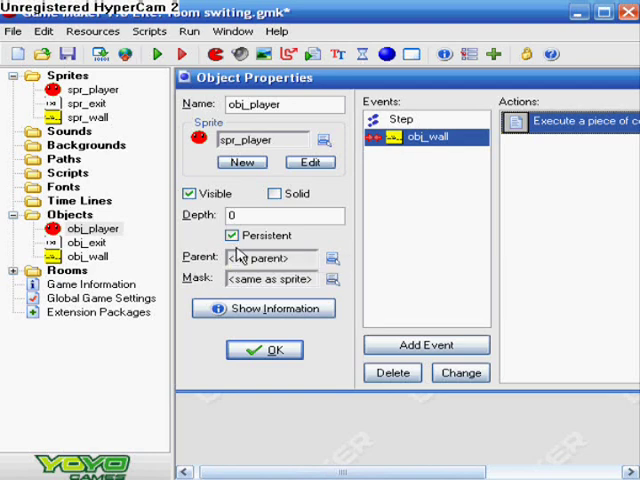
click(264, 349)
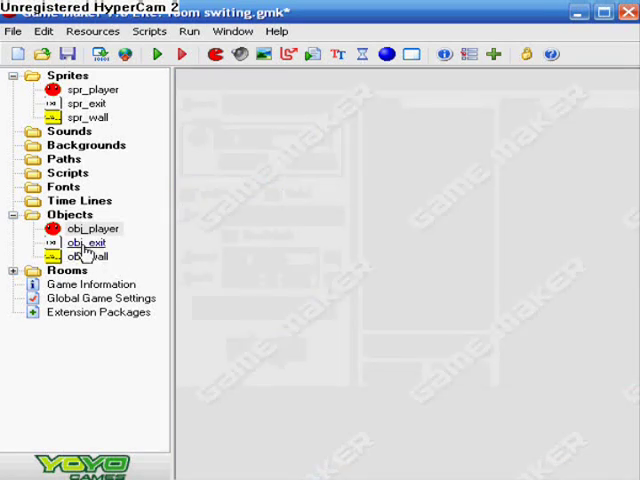
Review obj_exit's obj_player and obj_wall collision code, then open obj_wall's properties.
double_click(87, 242)
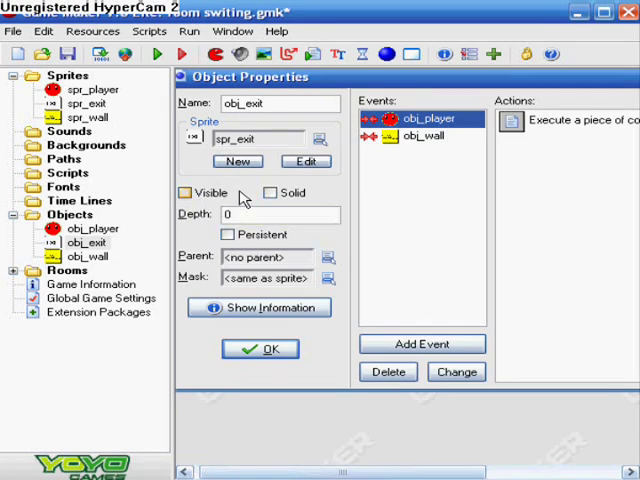
mouse_move(188, 193)
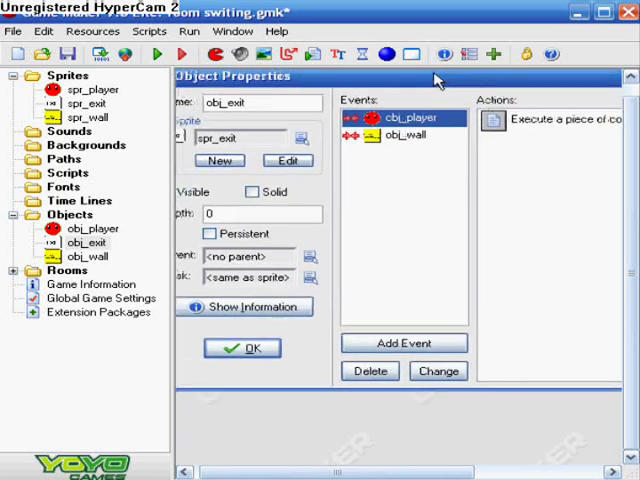
double_click(545, 120)
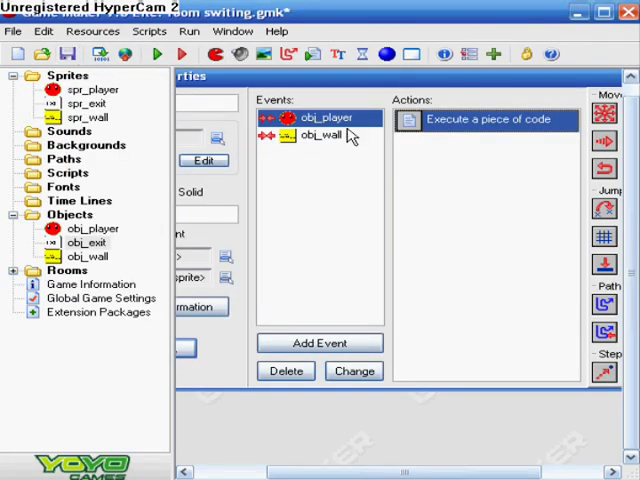
click(322, 137)
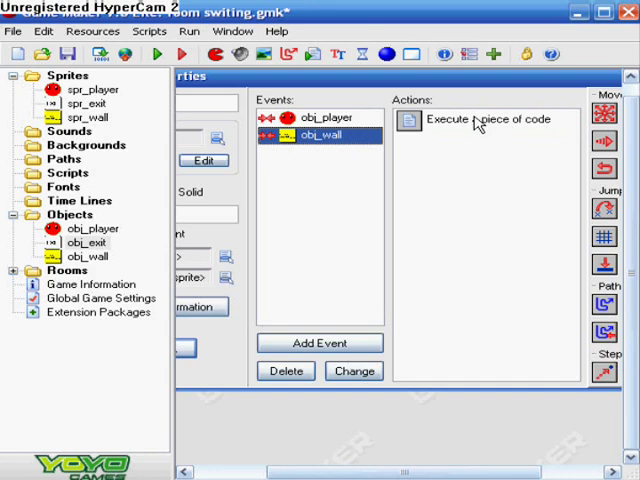
double_click(484, 120)
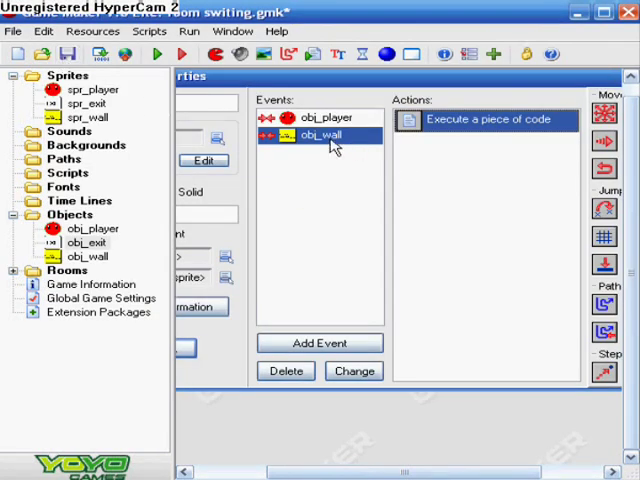
double_click(485, 119)
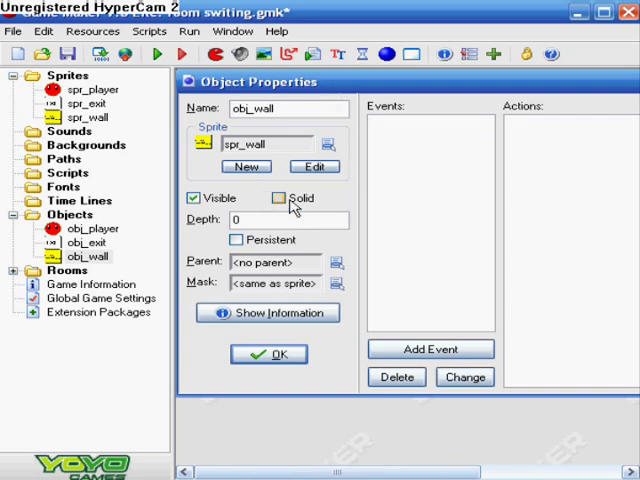
mouse_move(248, 192)
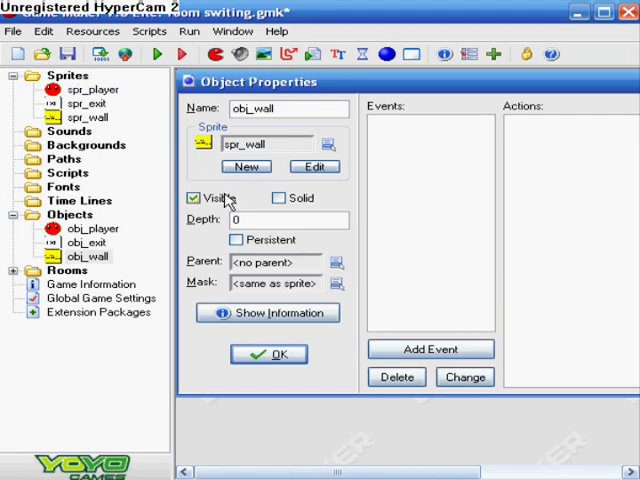
mouse_move(290, 220)
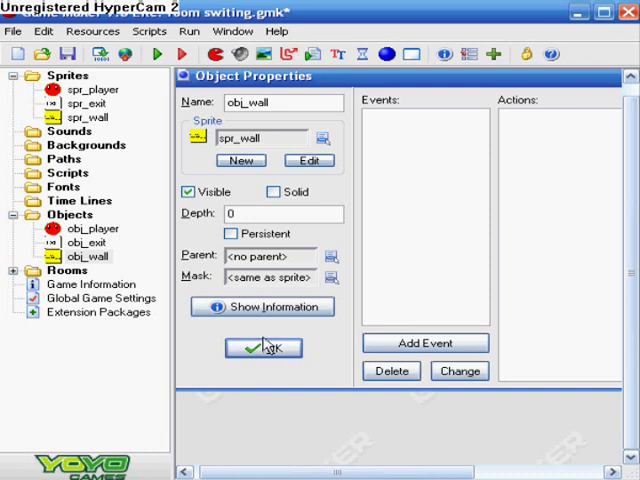
Close obj_wall's properties after confirming it is visible and not solid.
click(263, 348)
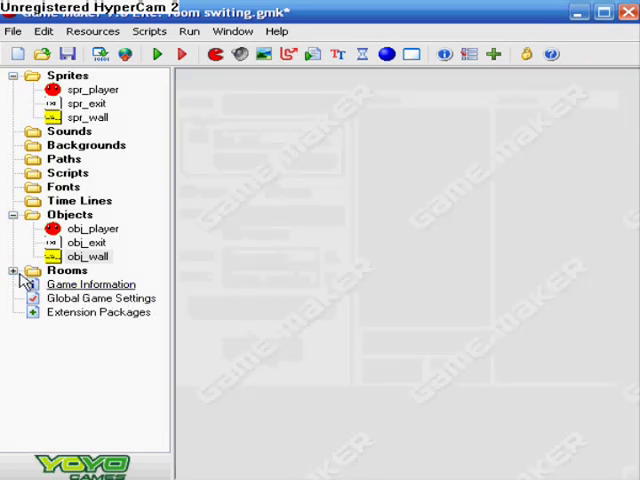
Expand the Rooms folder to list all seven rooms, then review and close obj_player's properties.
click(11, 270)
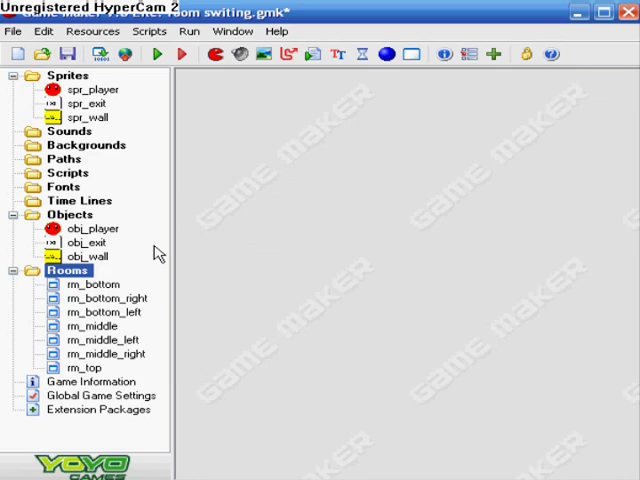
click(92, 284)
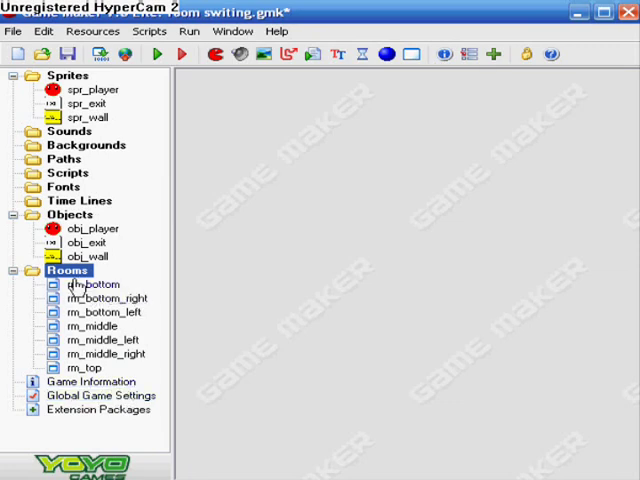
click(93, 340)
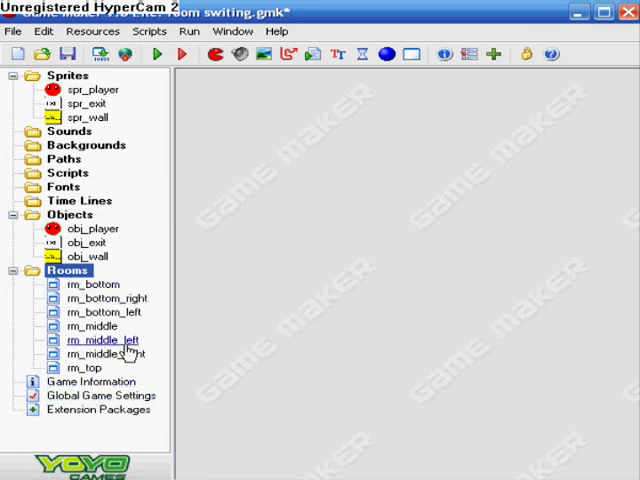
click(101, 312)
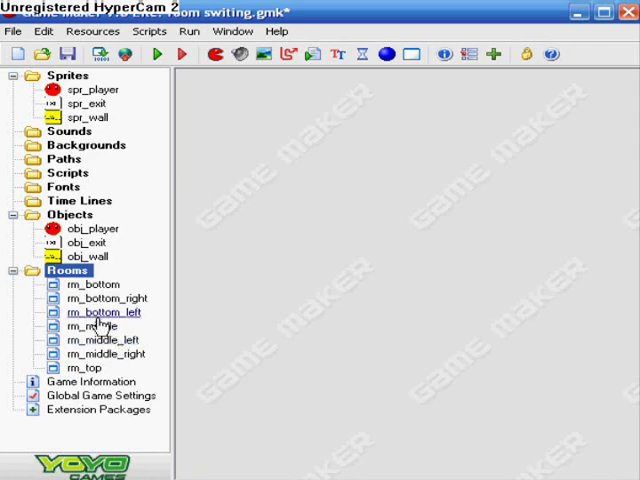
click(82, 326)
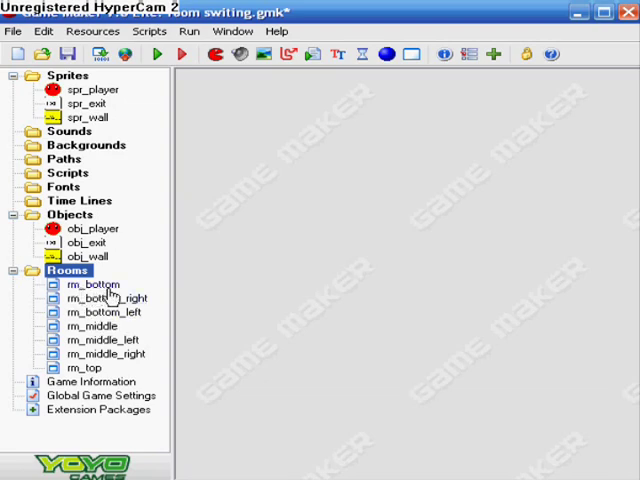
double_click(80, 228)
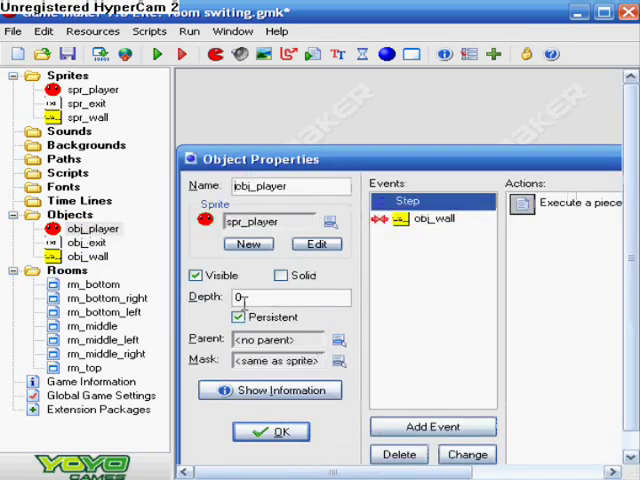
click(271, 431)
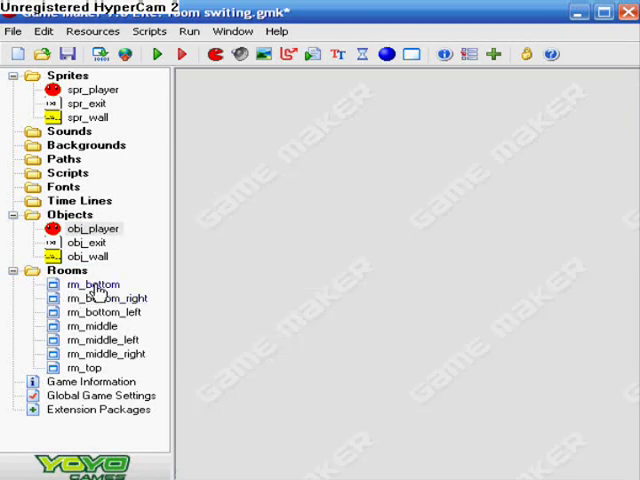
Open rm_bottom in the room editor and bring up the first top-row exit's context menu.
double_click(91, 284)
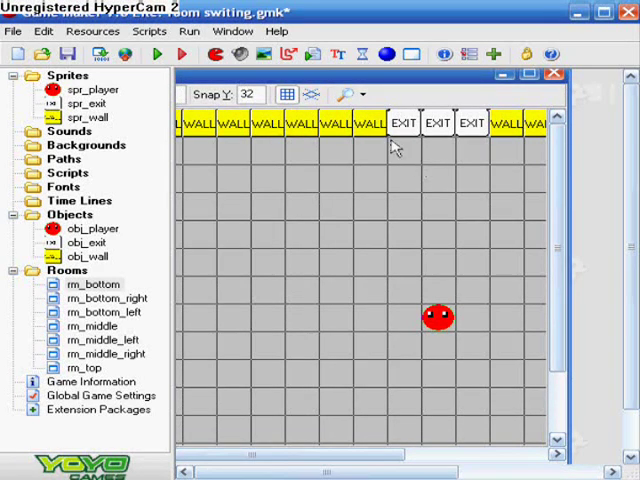
mouse_move(340, 463)
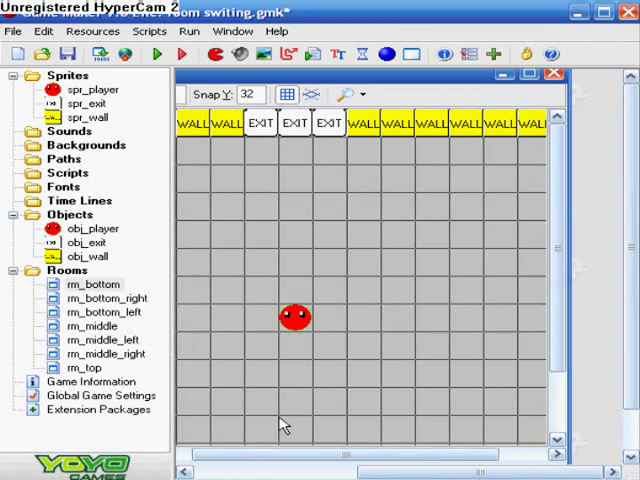
mouse_move(270, 128)
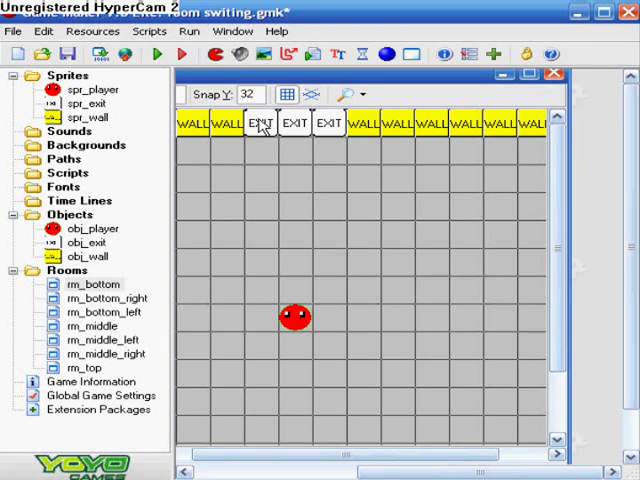
right_click(262, 124)
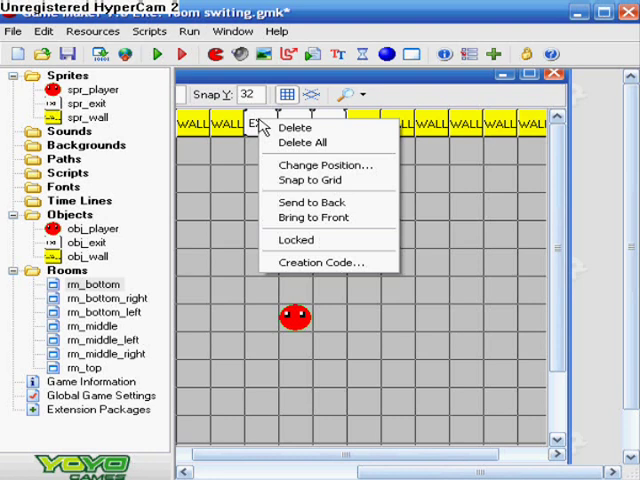
mouse_move(295, 128)
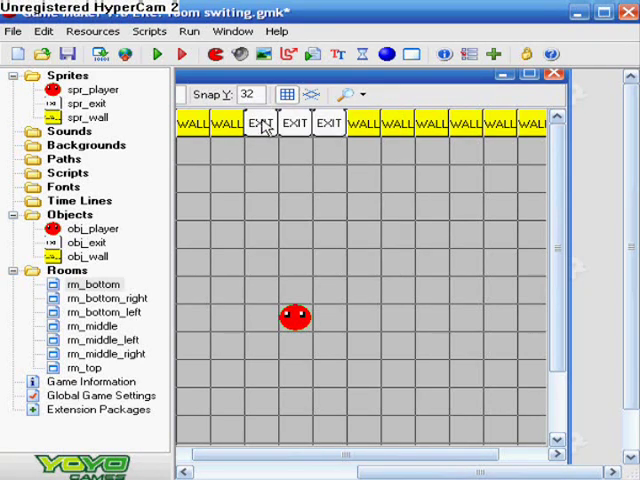
right_click(265, 125)
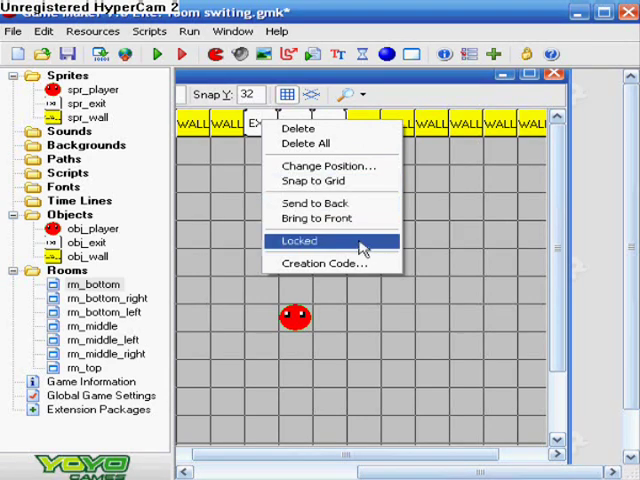
Read the top exit's creation code sending the player to rm_middle at room_height-65.
click(326, 264)
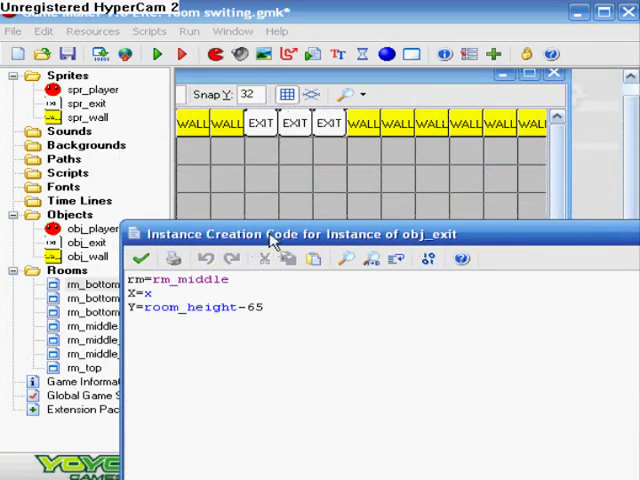
mouse_move(332, 42)
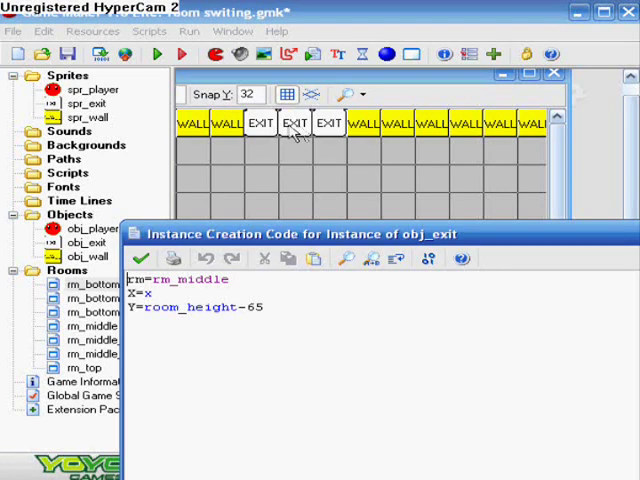
mouse_move(315, 145)
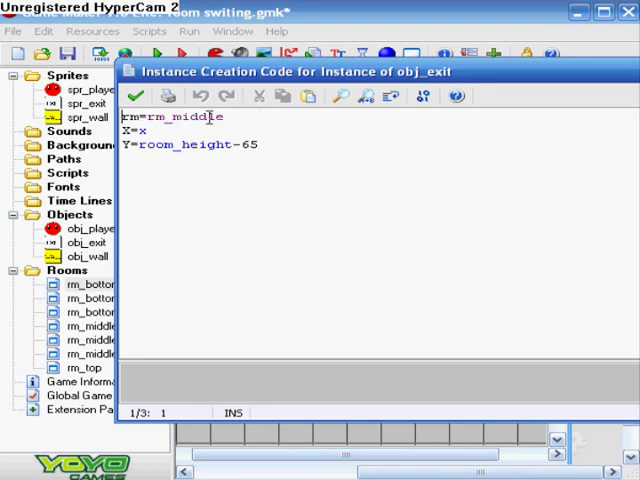
mouse_move(188, 119)
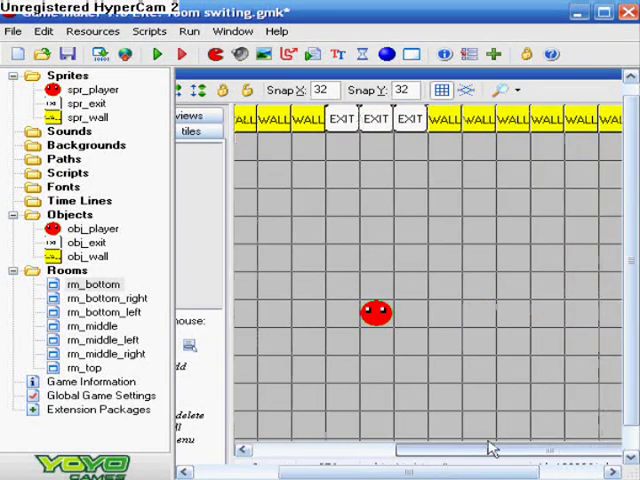
Check the left-wall exit's creation code sending the player to rm_bottom_right at x 33.
right_click(390, 130)
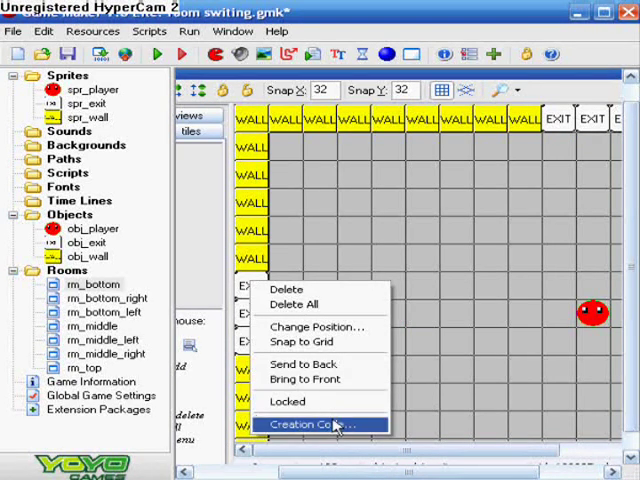
click(313, 425)
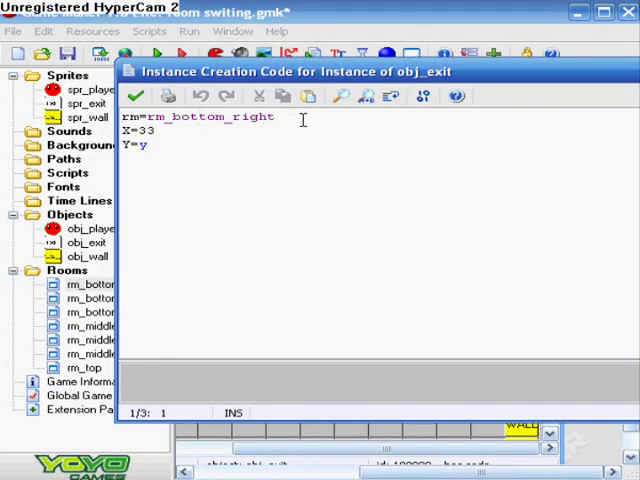
double_click(210, 116)
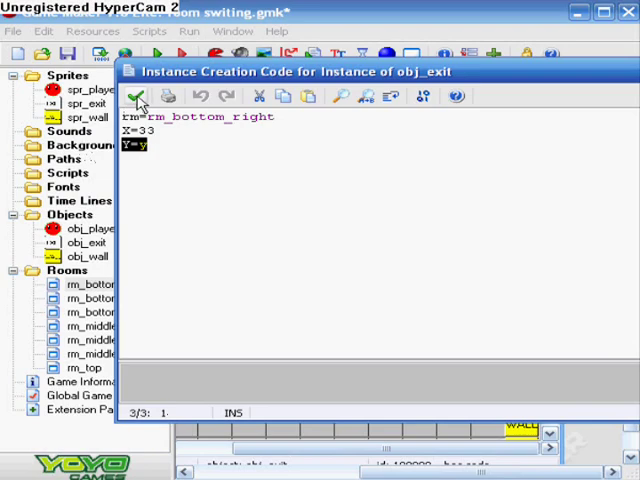
click(134, 96)
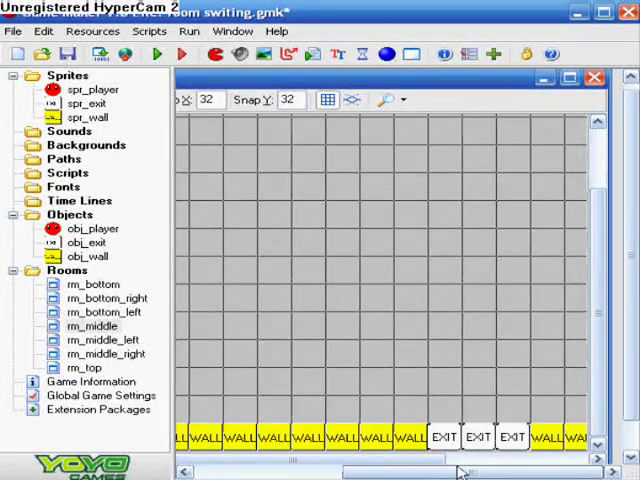
Open rm_middle to view its left-edge walls and the bottom row's three exits.
double_click(444, 437)
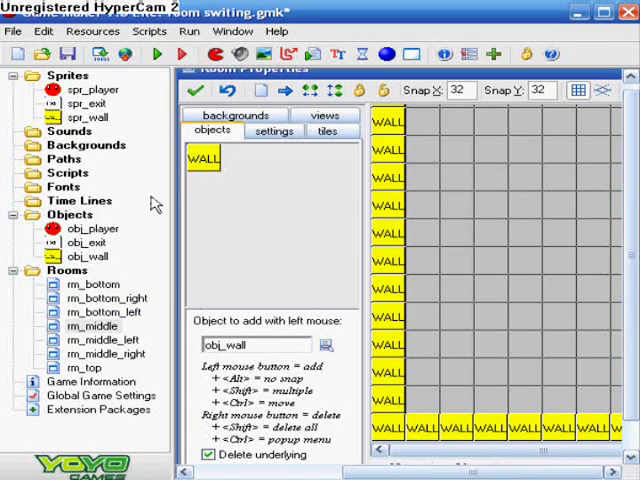
mouse_move(308, 237)
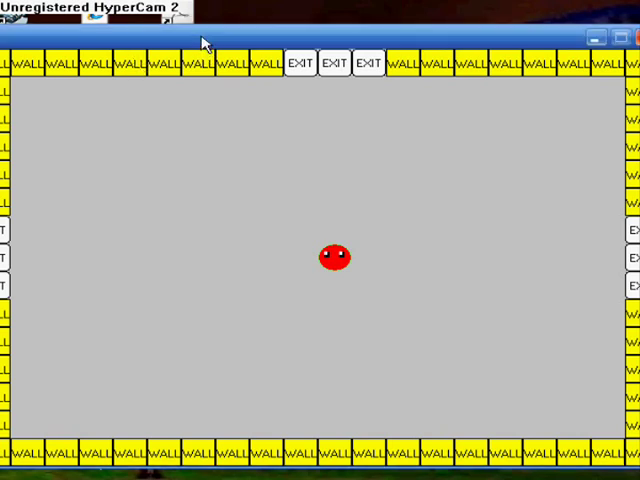
mouse_move(113, 131)
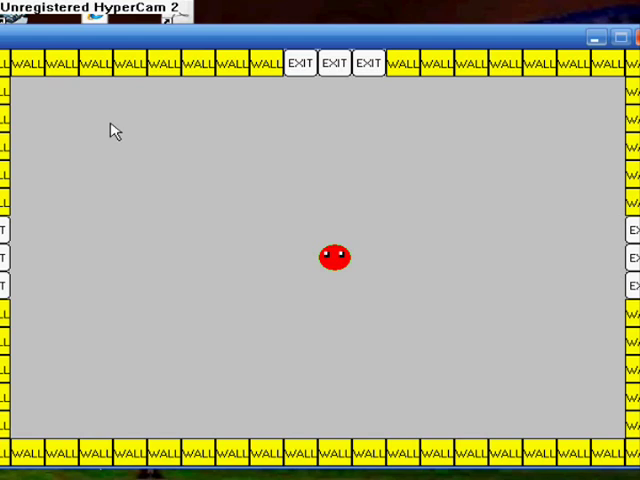